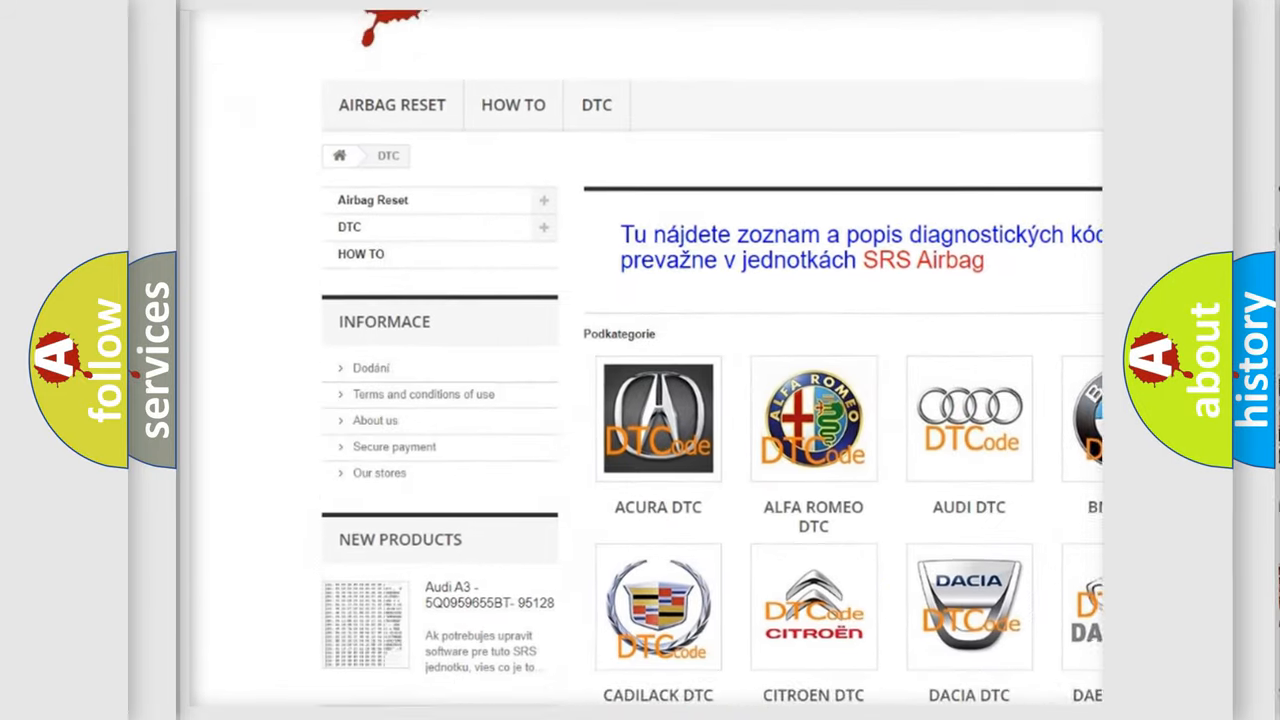
pyautogui.scroll(-3)
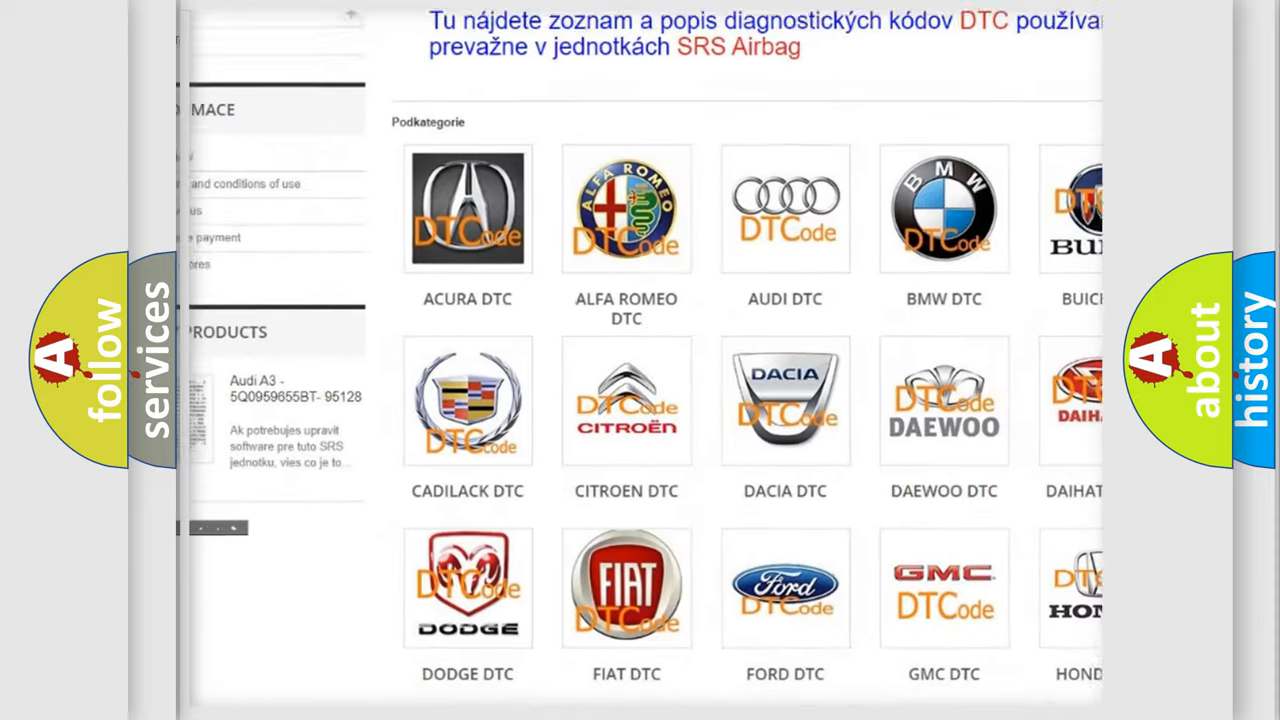
pyautogui.scroll(-3)
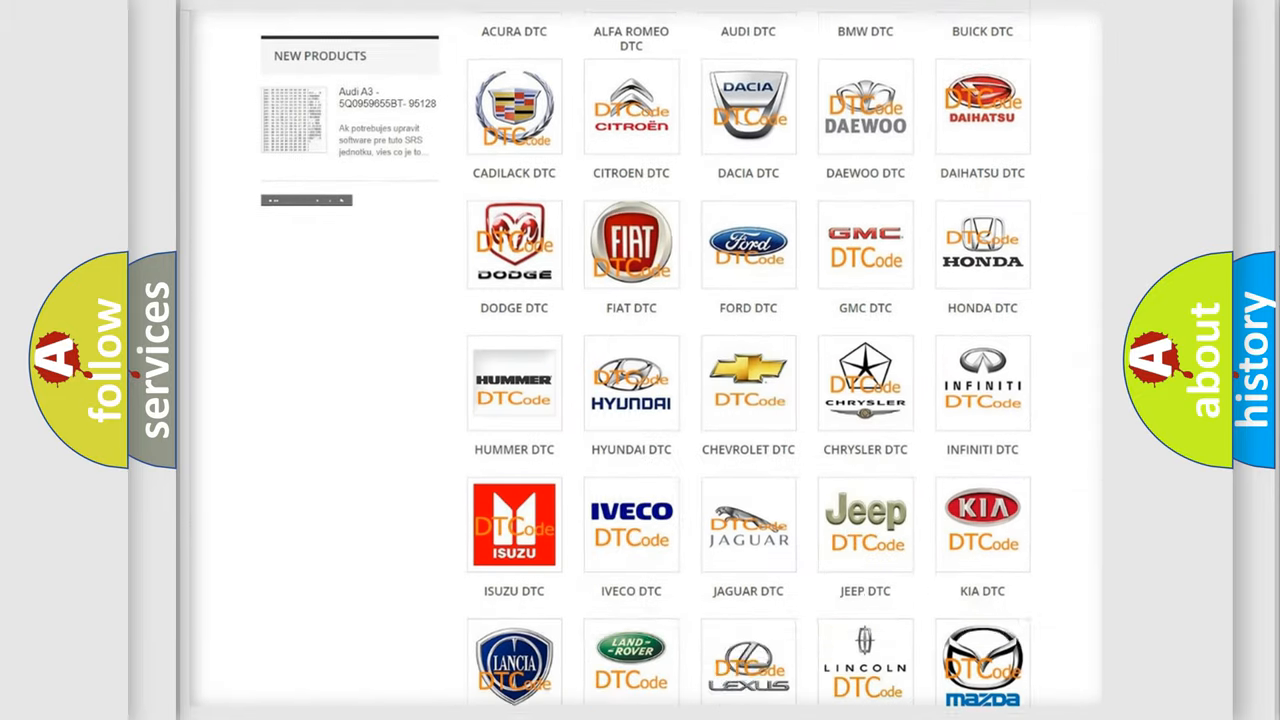
pyautogui.scroll(-3)
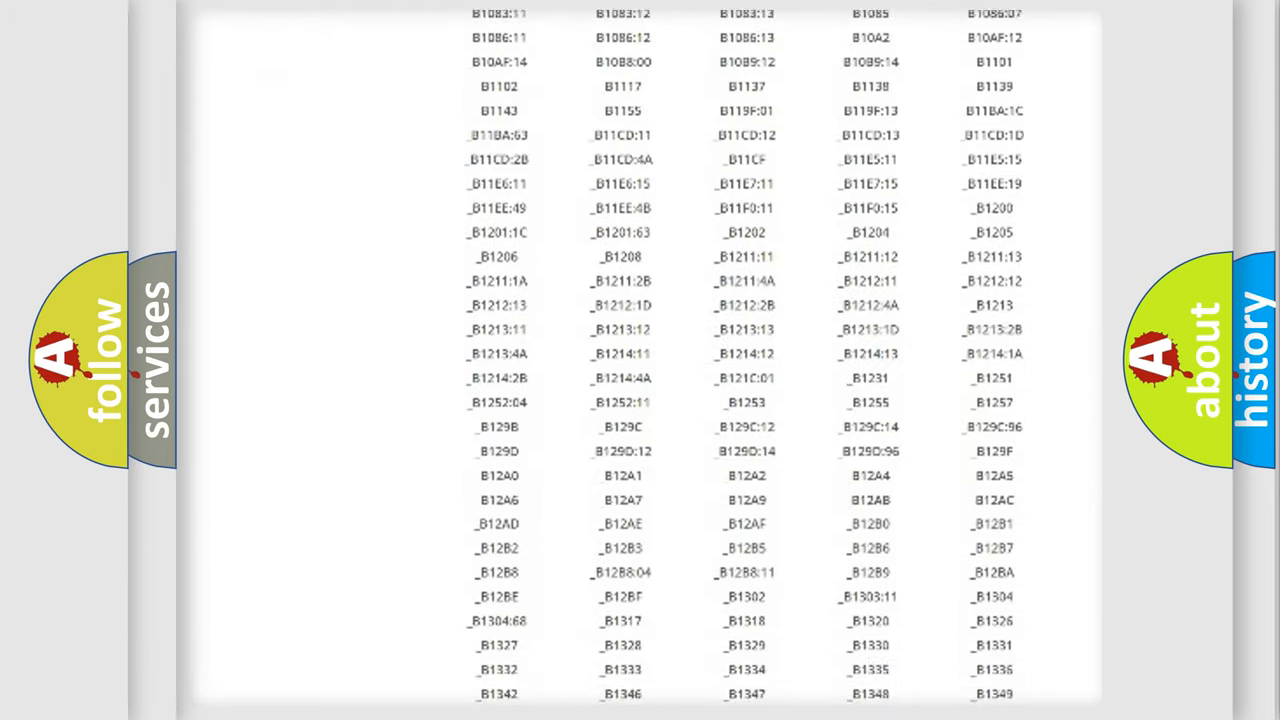
pyautogui.scroll(-3)
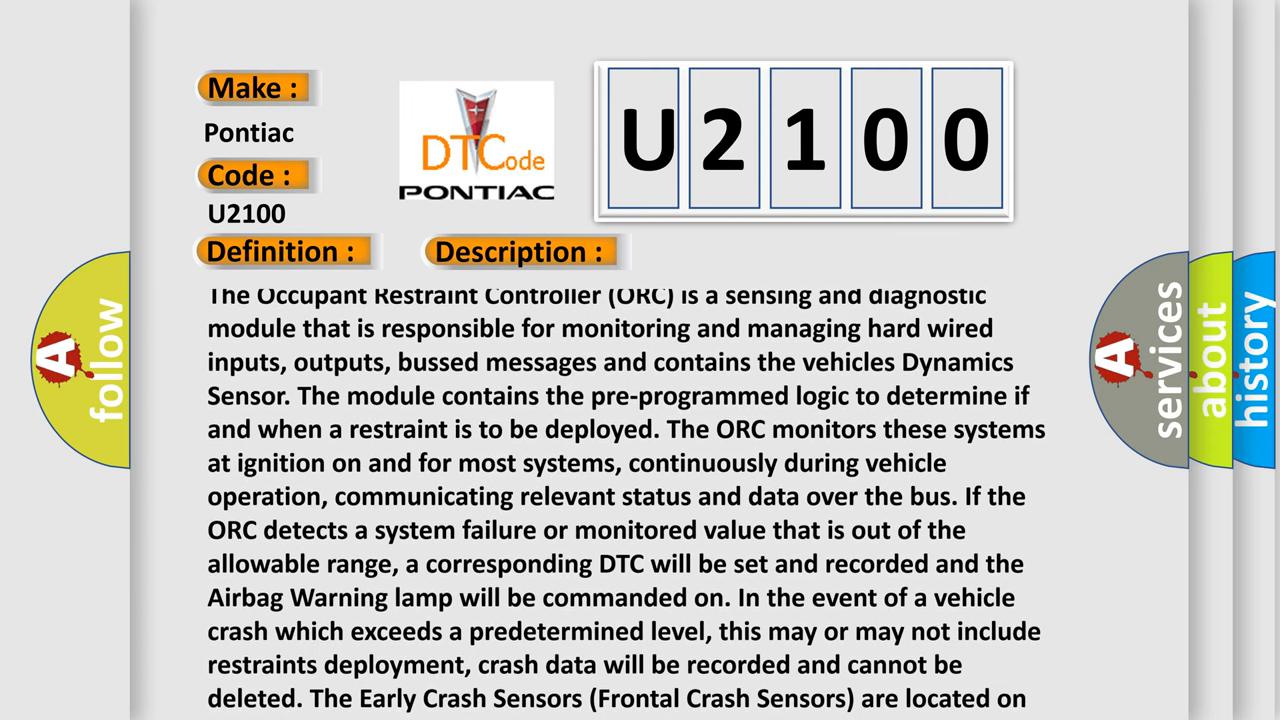
pyautogui.scroll(-3)
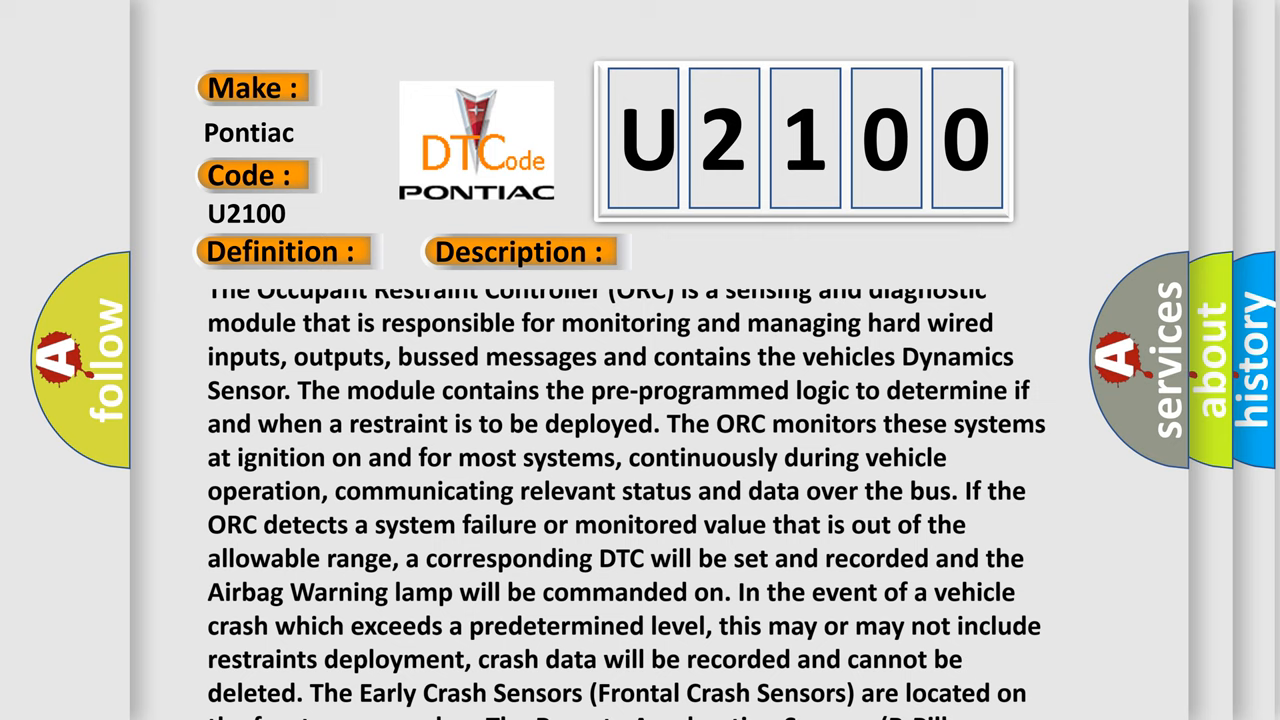
pyautogui.scroll(-3)
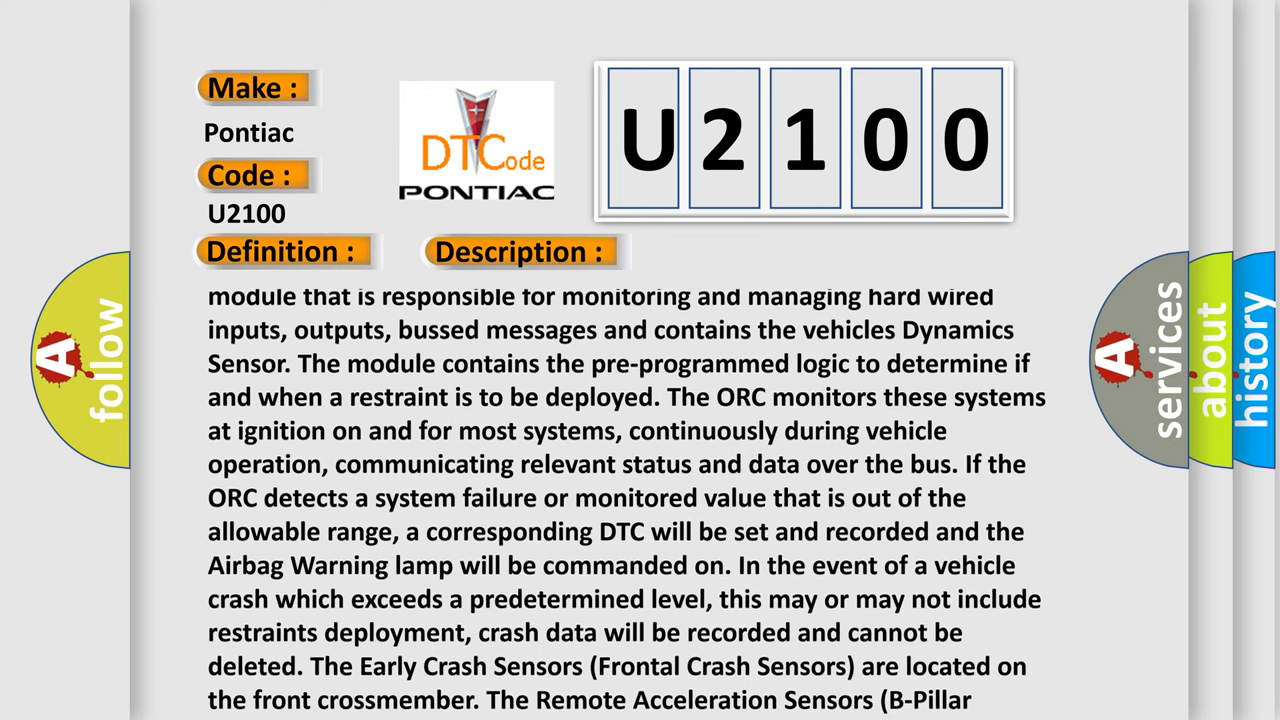
pyautogui.scroll(-3)
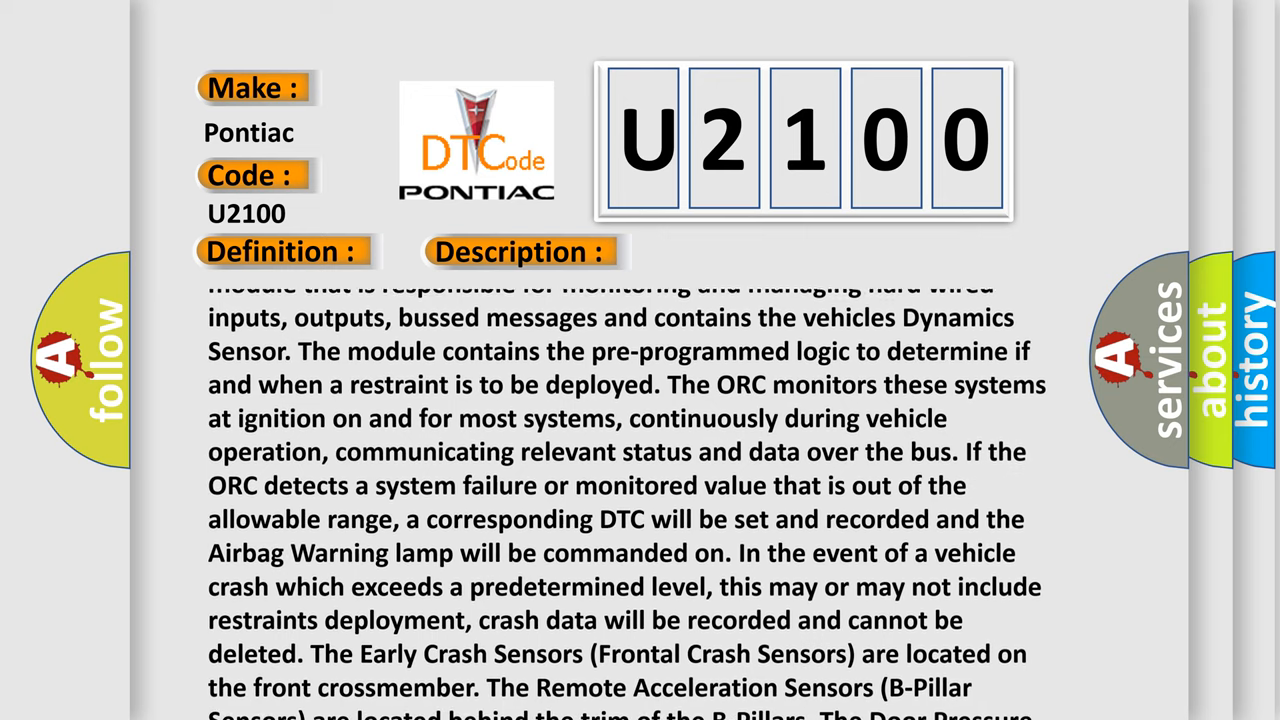
pyautogui.scroll(-3)
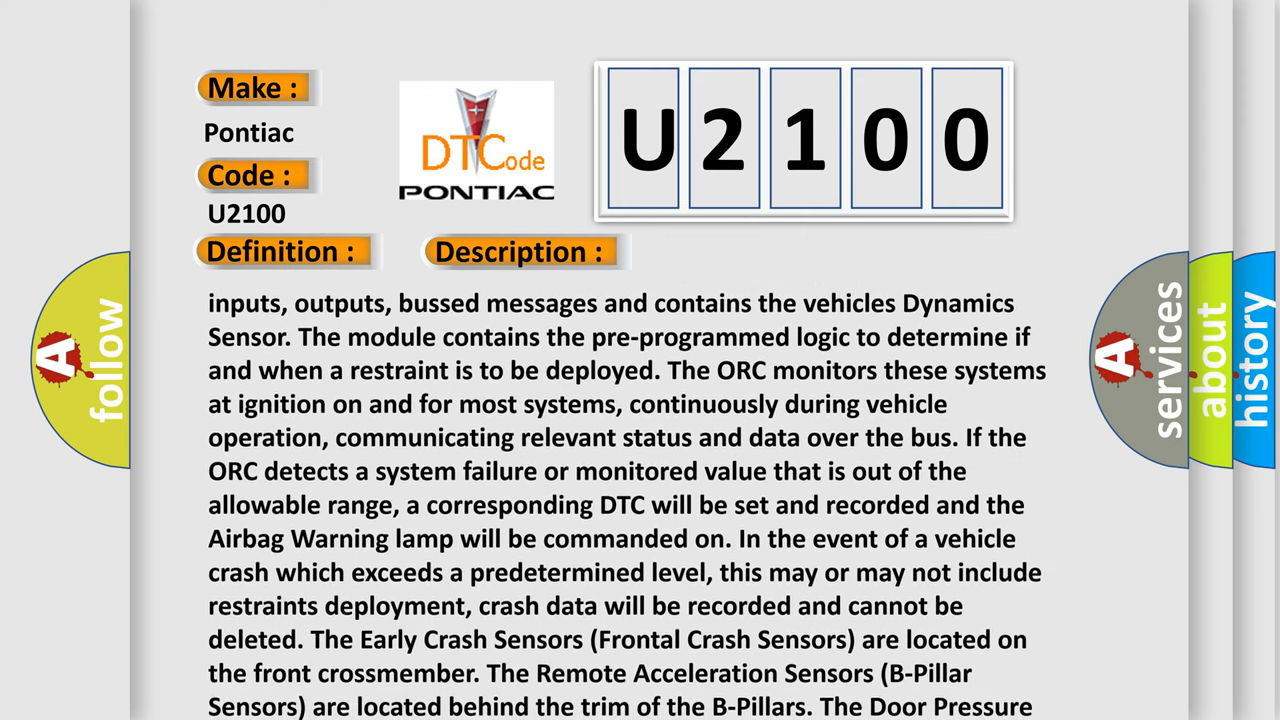
pyautogui.scroll(-3)
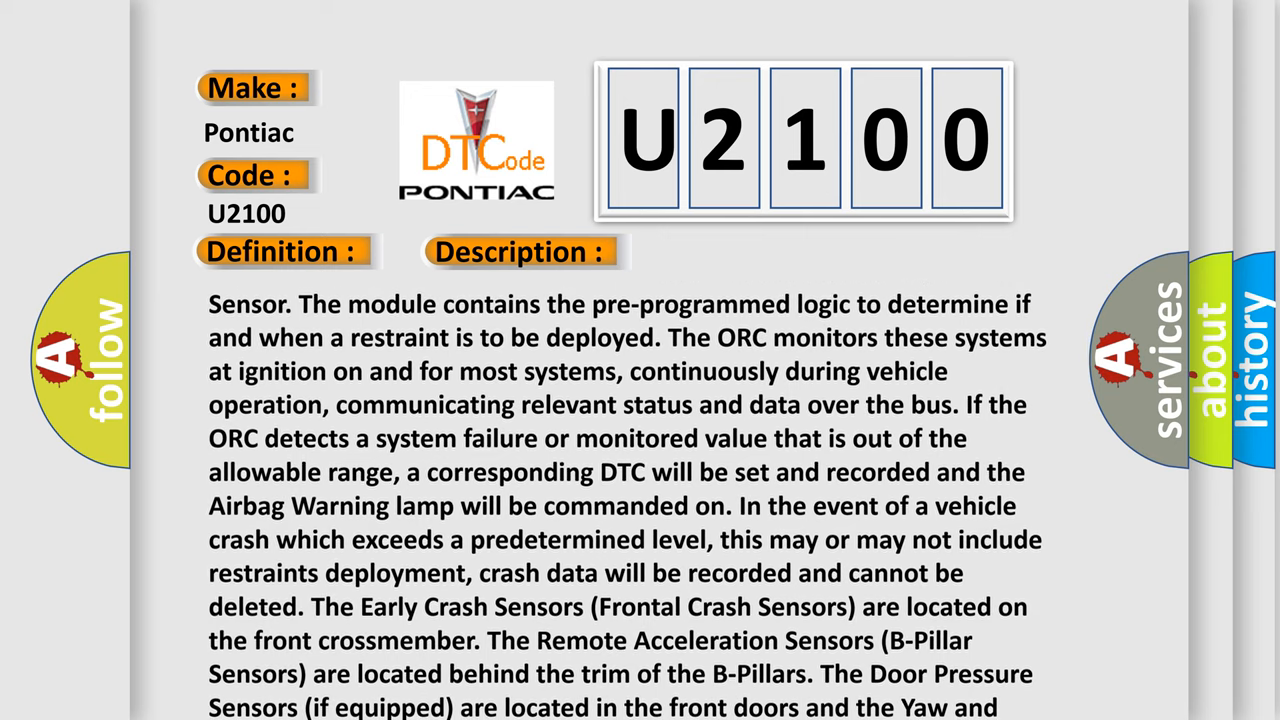
pyautogui.scroll(-3)
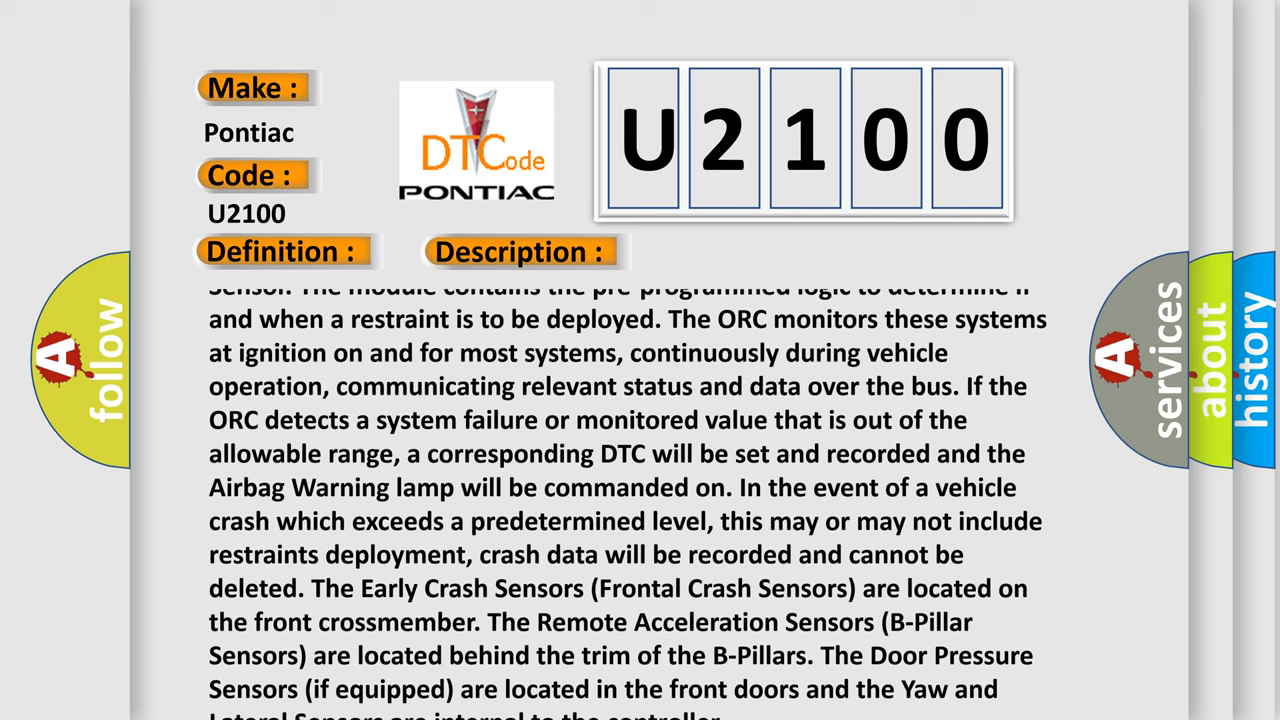
pyautogui.scroll(-3)
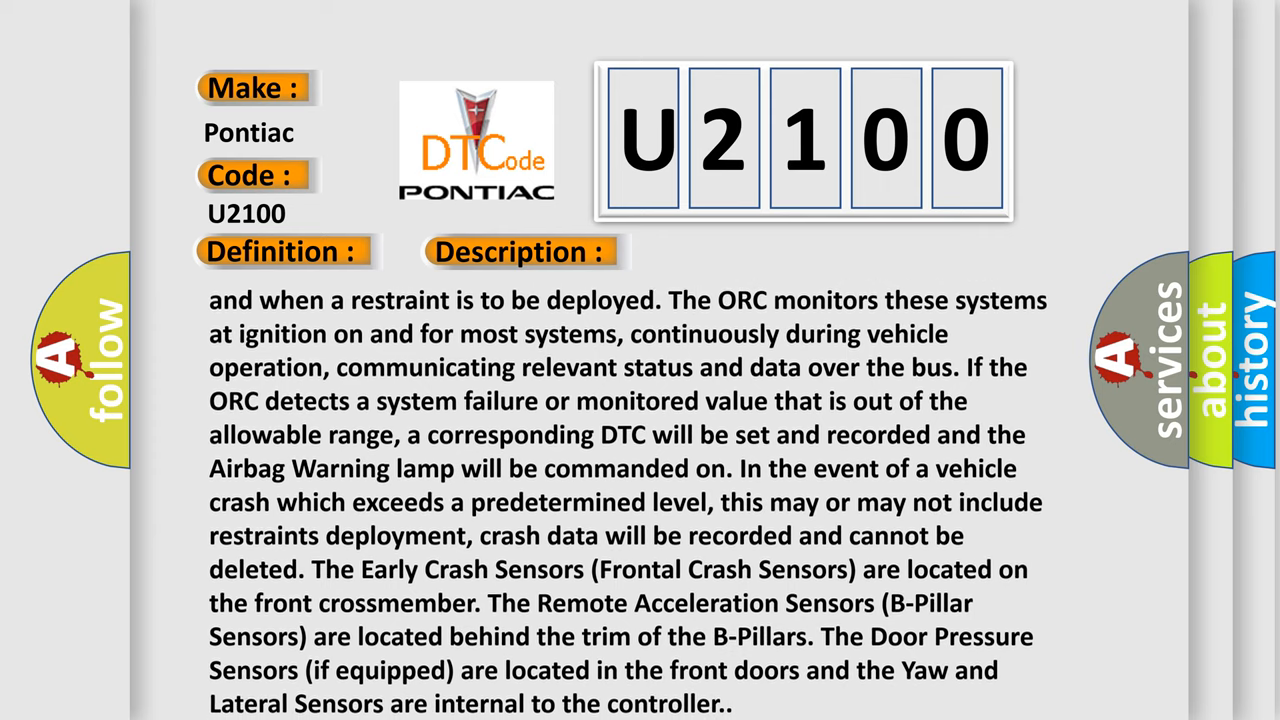
pyautogui.scroll(-3)
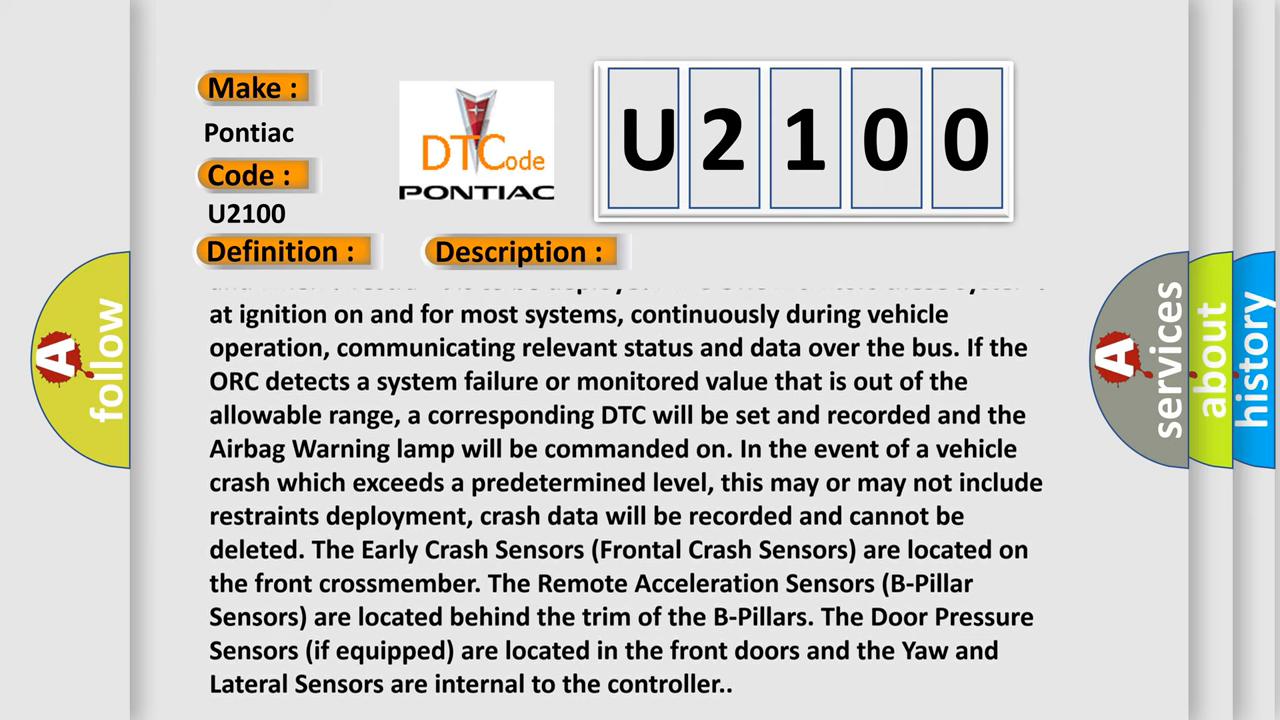
pyautogui.scroll(-3)
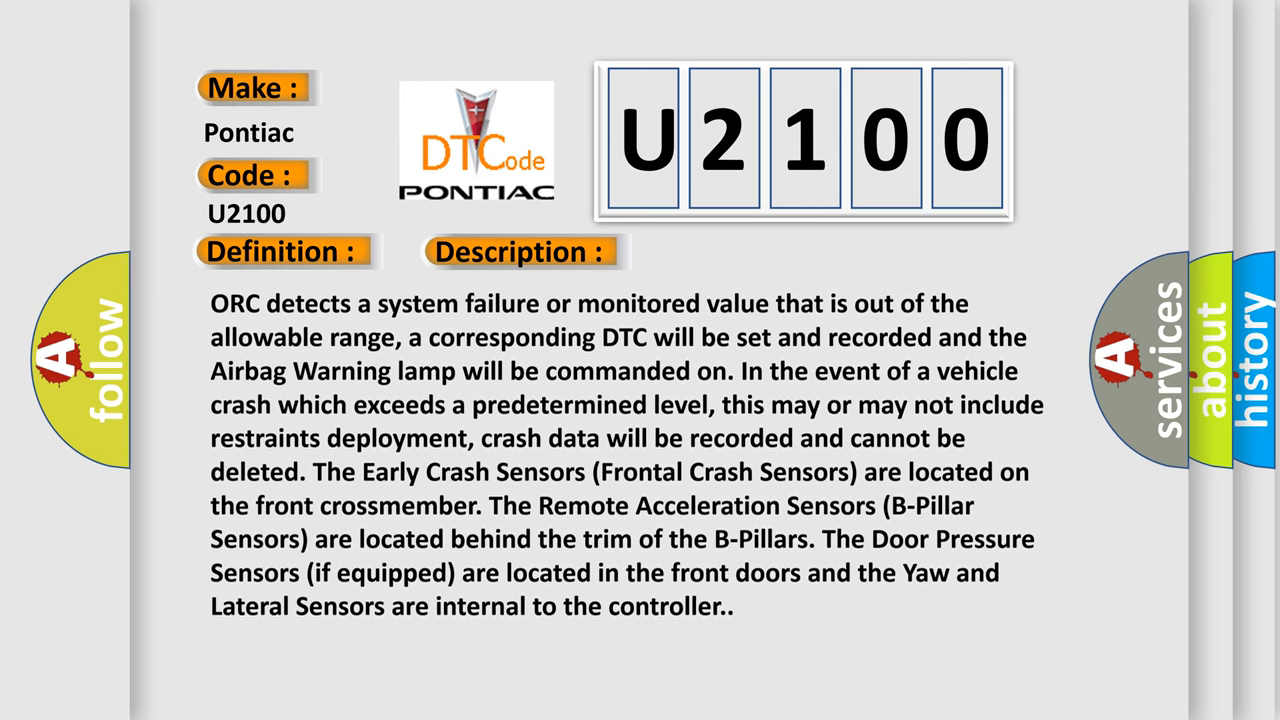
pyautogui.scroll(-3)
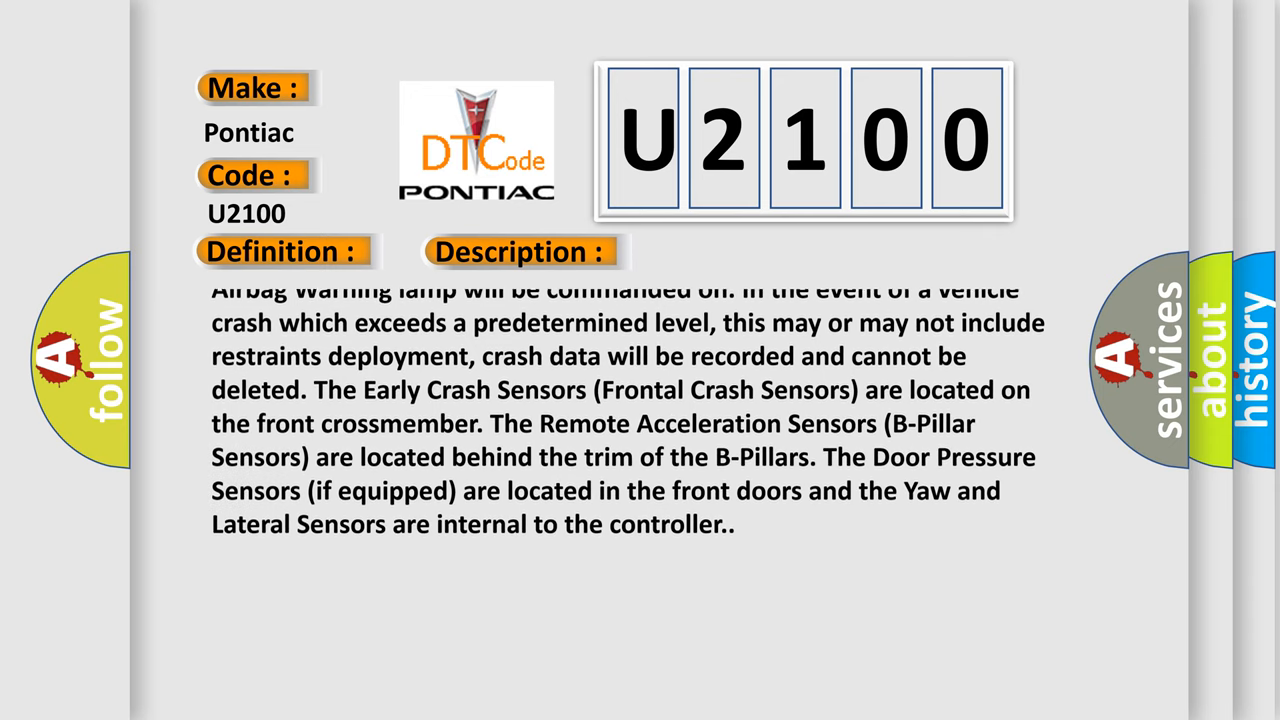
pyautogui.scroll(-3)
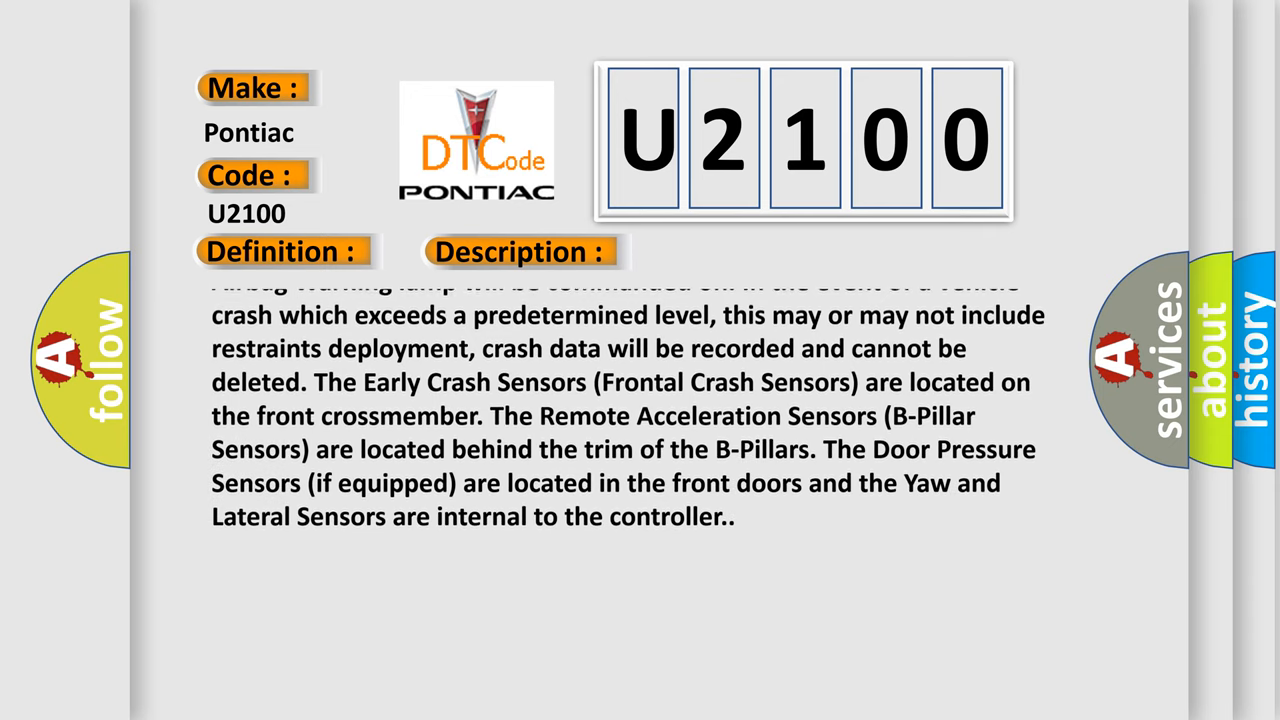